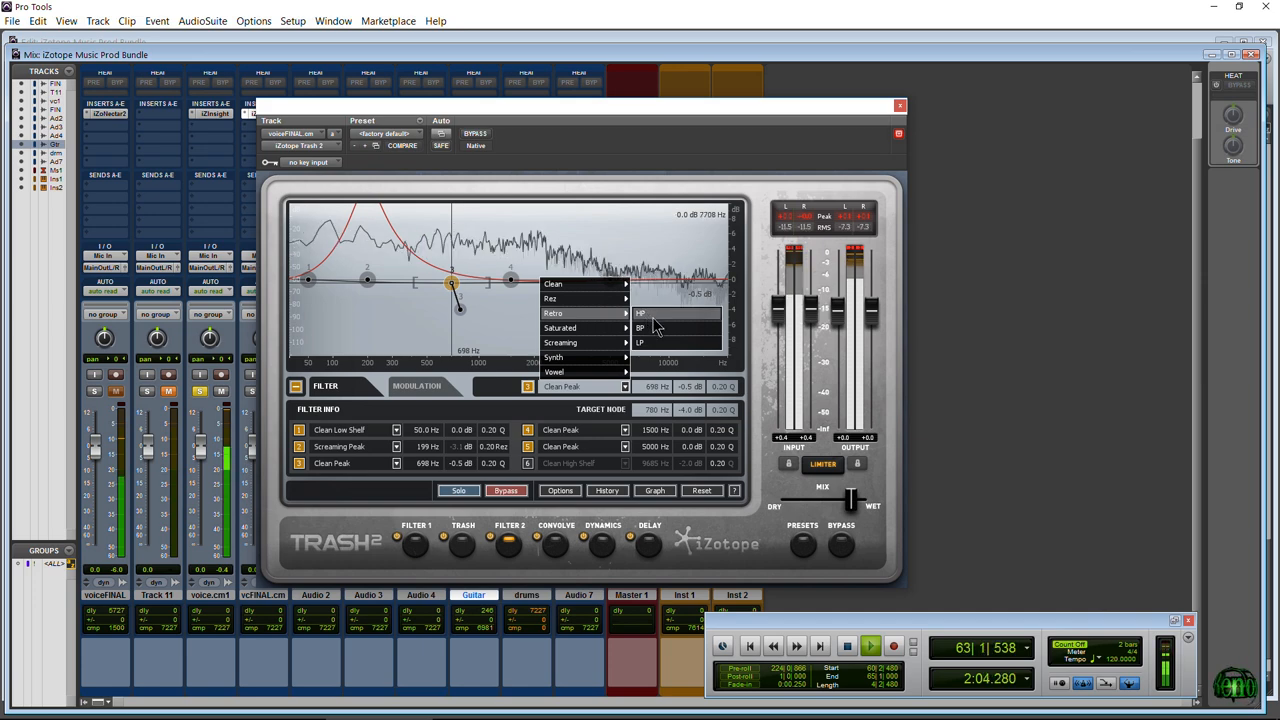
Change Trash 2 filter node 3 on the voice track to a Retro band-pass, around 1484 Hz.
click(638, 328)
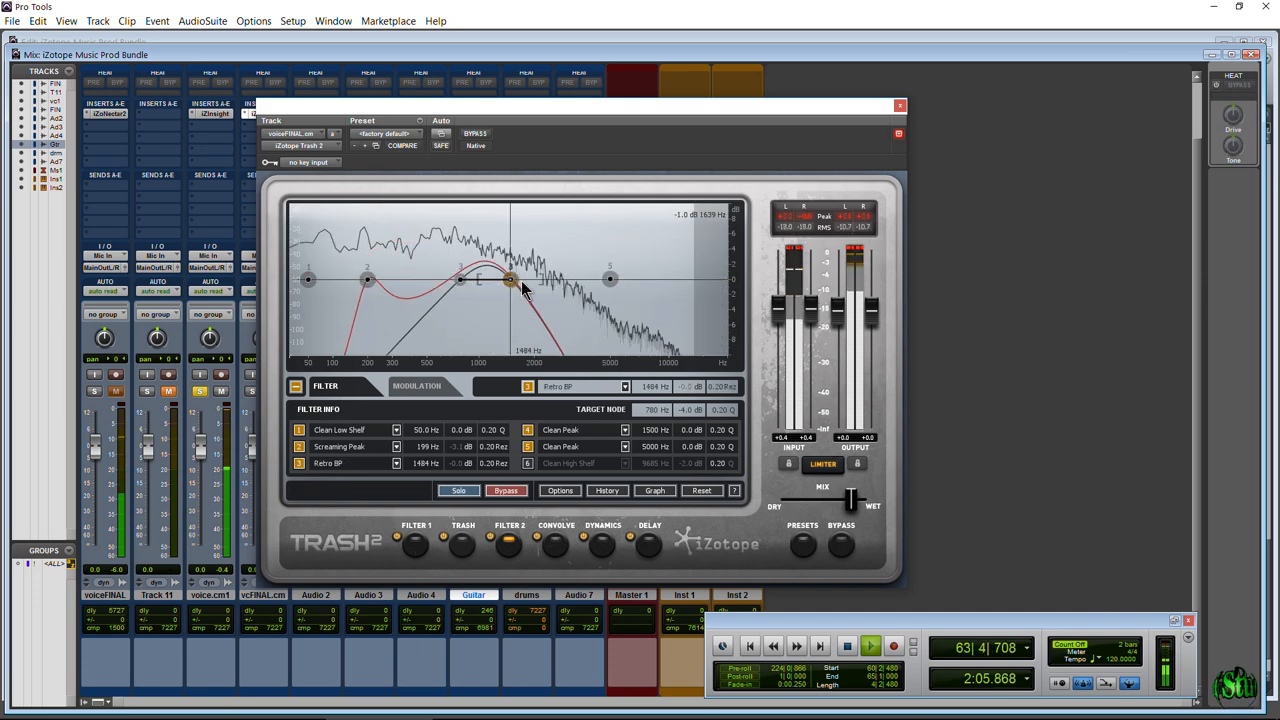